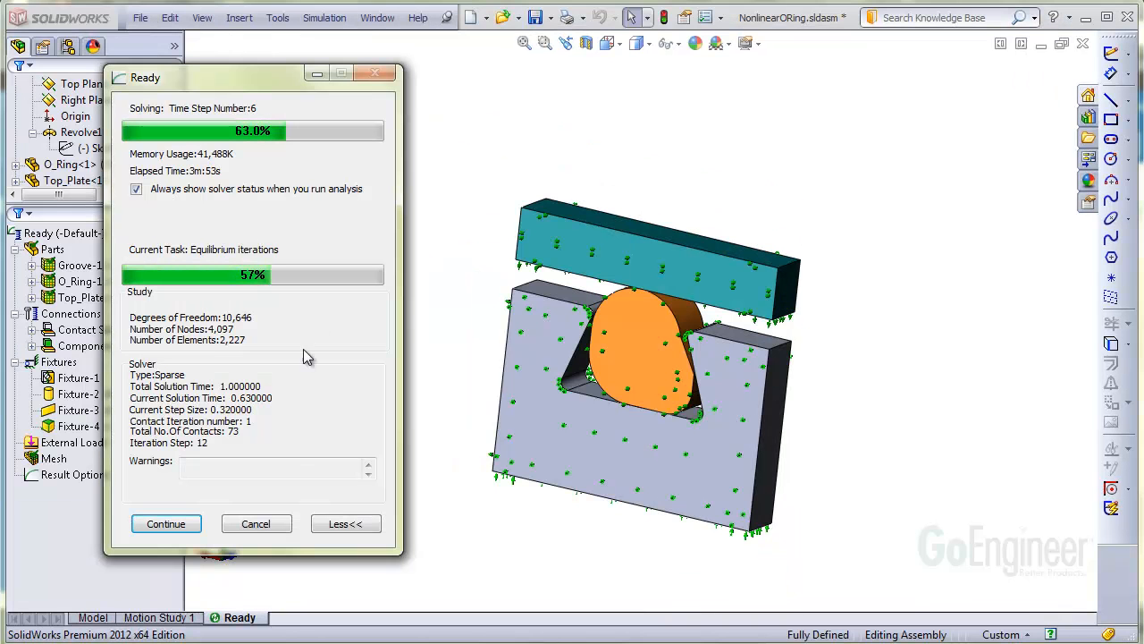
- Run the nonlinear O-ring study and let the solver complete its time steps
left_click(165, 523)
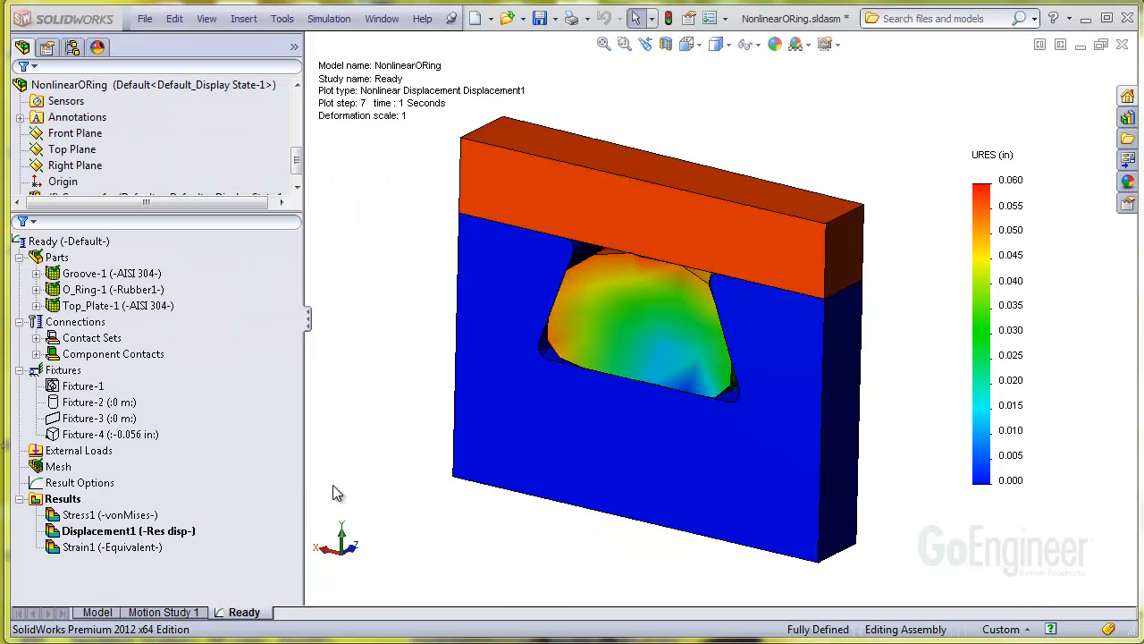
- Bring up the result actions for the solved study's Results folder
right_click(63, 497)
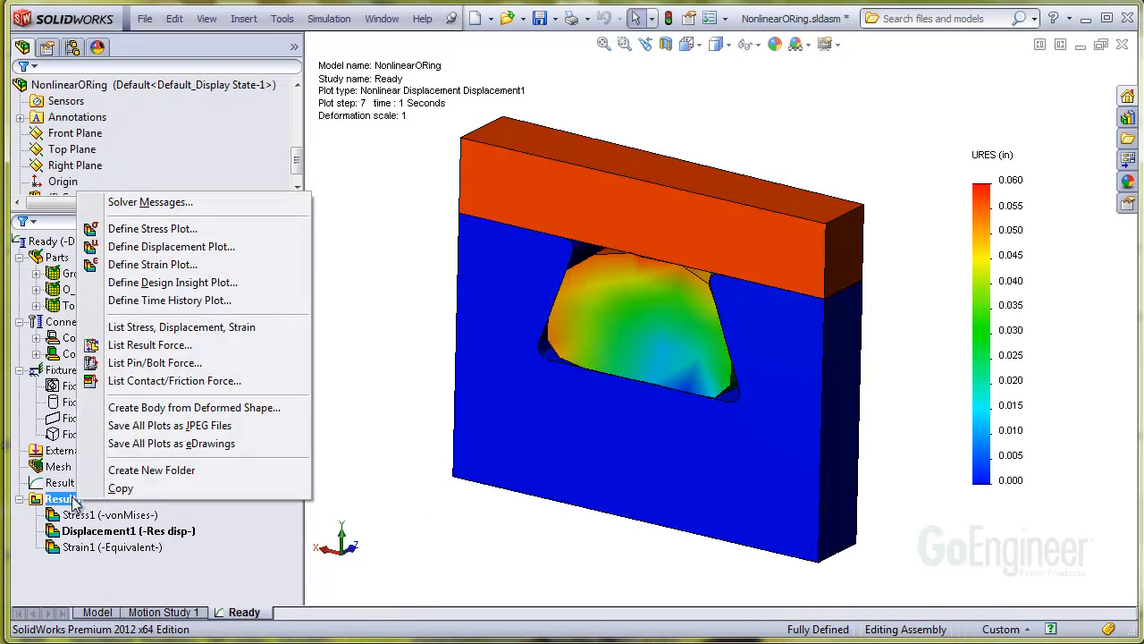
mouse_move(80, 458)
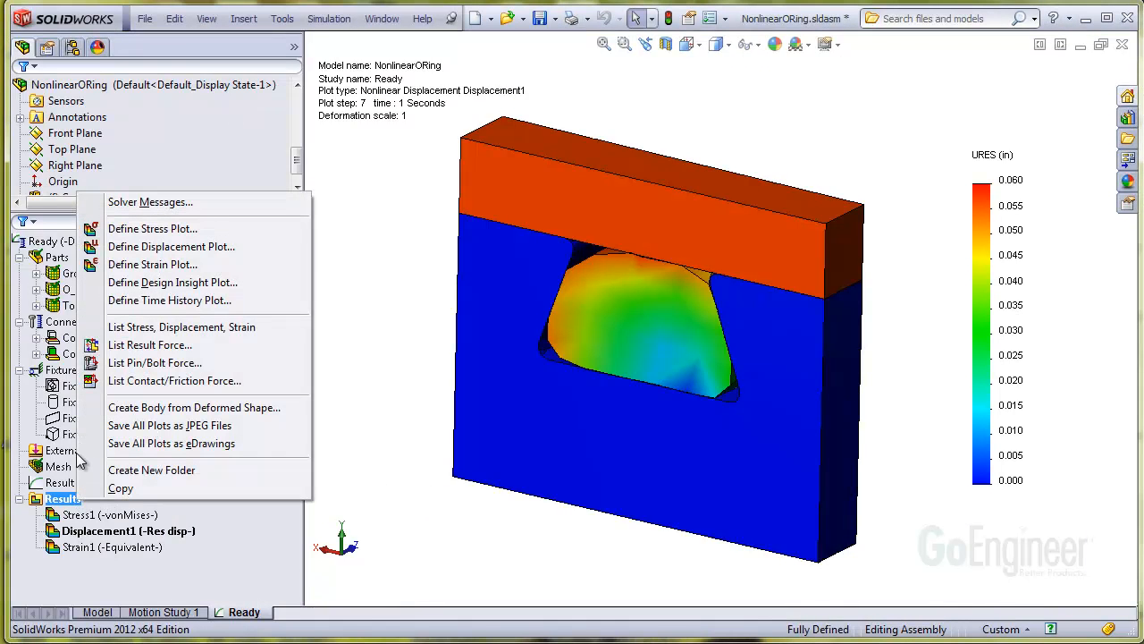
mouse_move(175, 379)
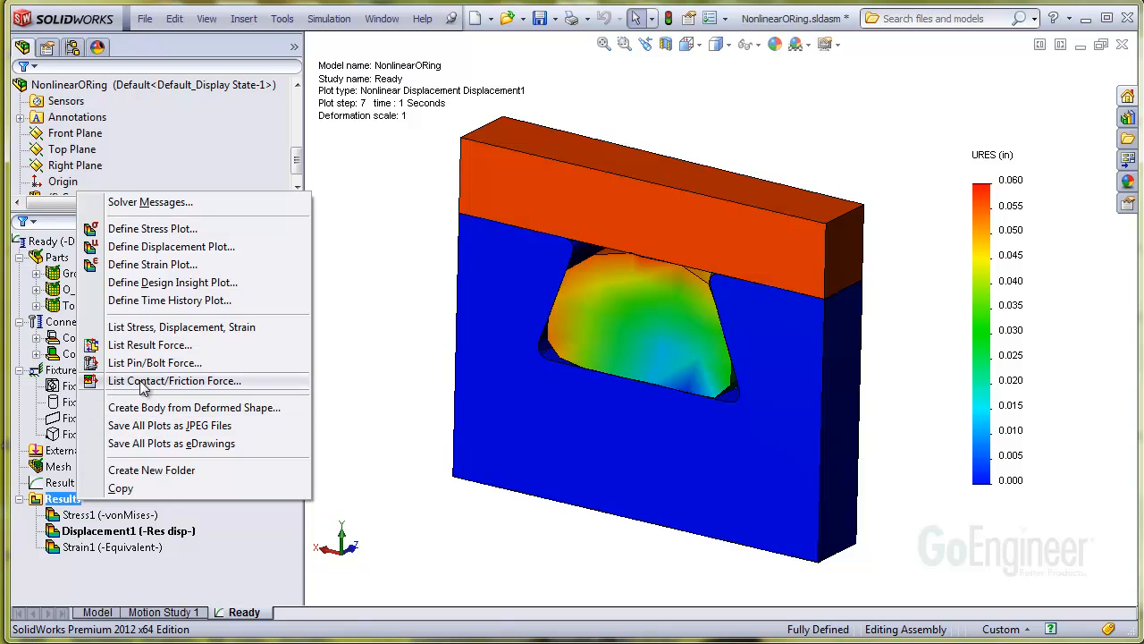
- Start a contact/friction force listing for the top plate's bottom face at step 7
left_click(175, 379)
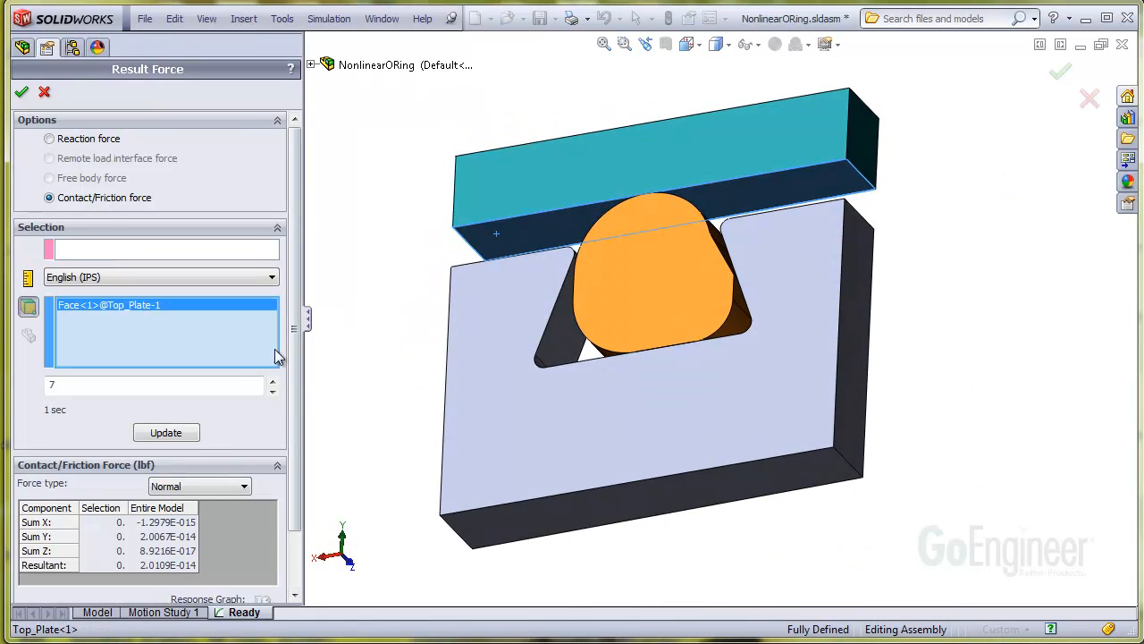
- Compute the ~162 lbf top-plate contact force, graph it over time, and animate the displacement
left_click(164, 431)
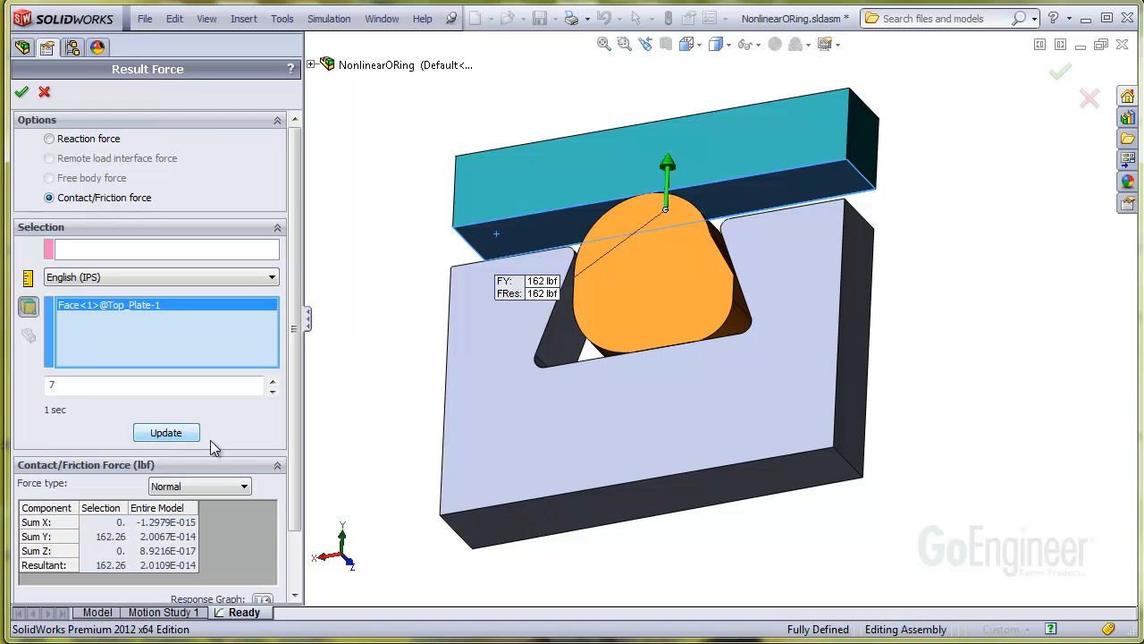
scroll("down", 3)
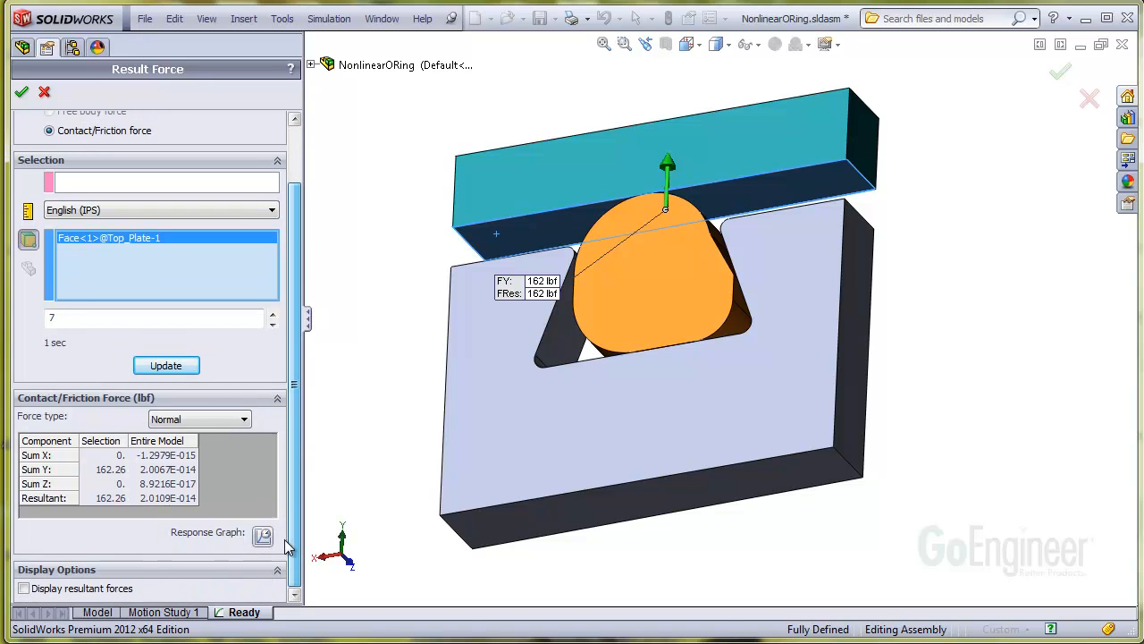
left_click(263, 537)
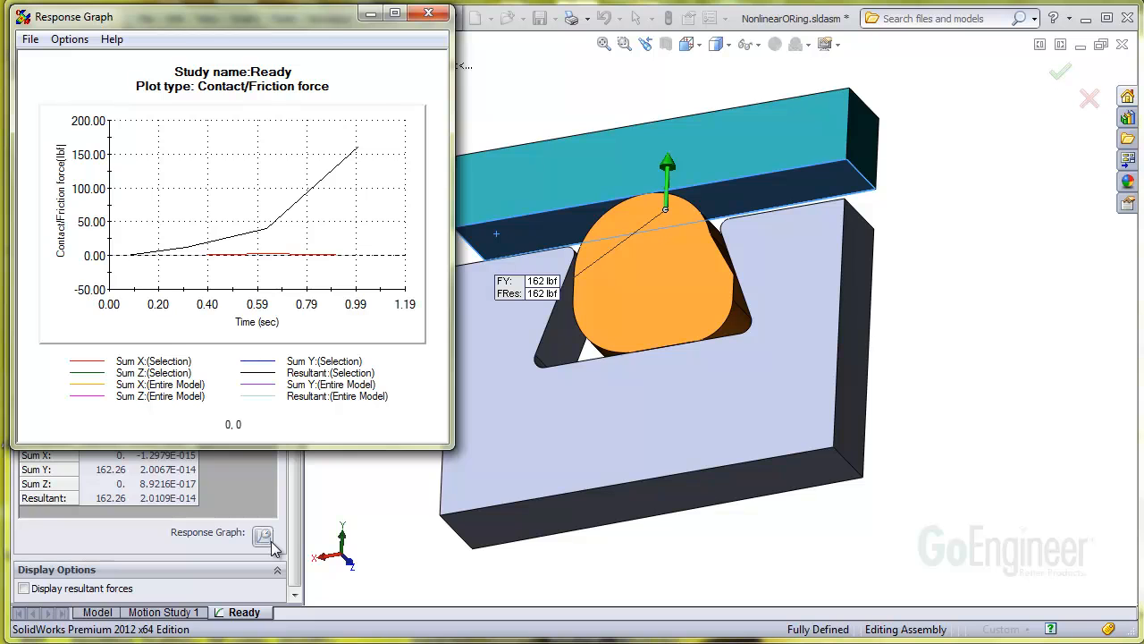
left_click(265, 536)
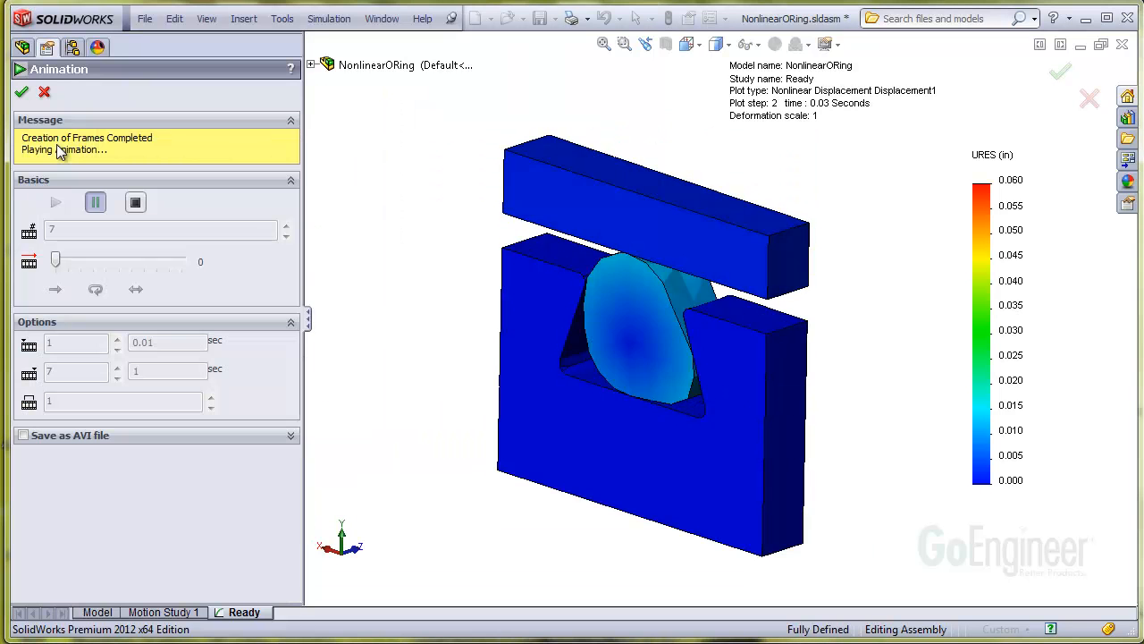